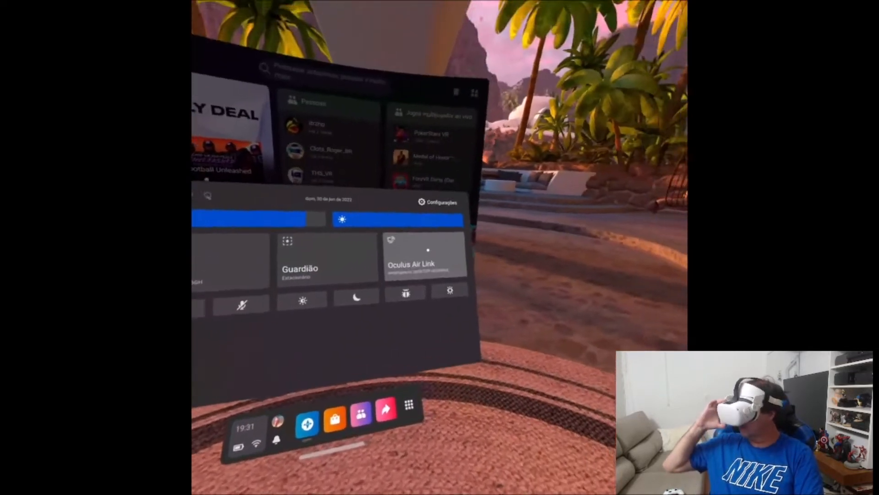
Step: Enable Oculus Air Link from Quest 2 Quick Settings to connect the headset to the PC
click(424, 255)
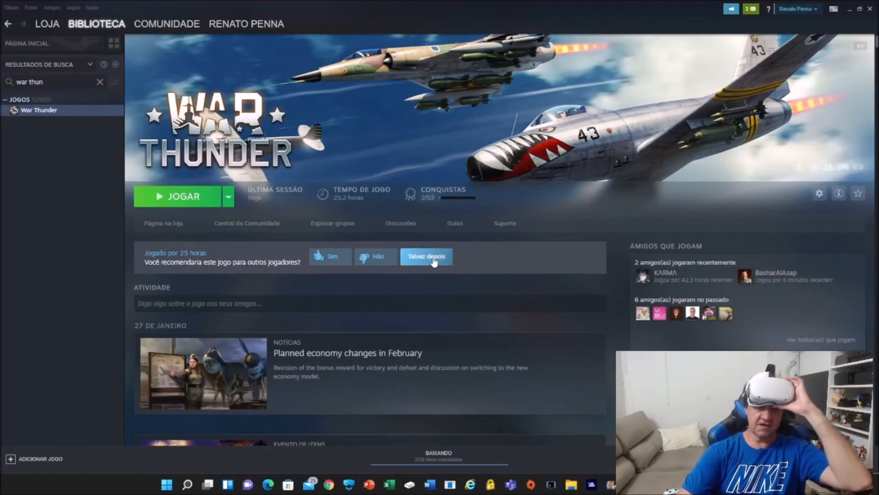
mouse_move(151, 132)
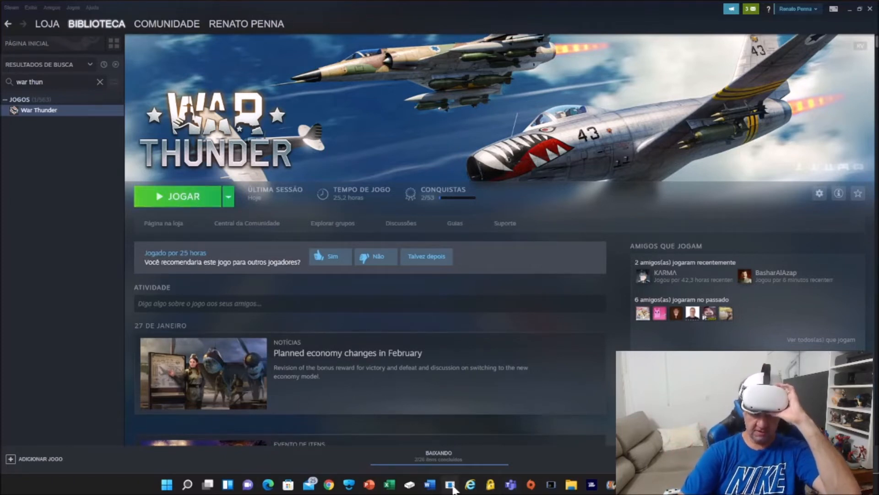
click(450, 484)
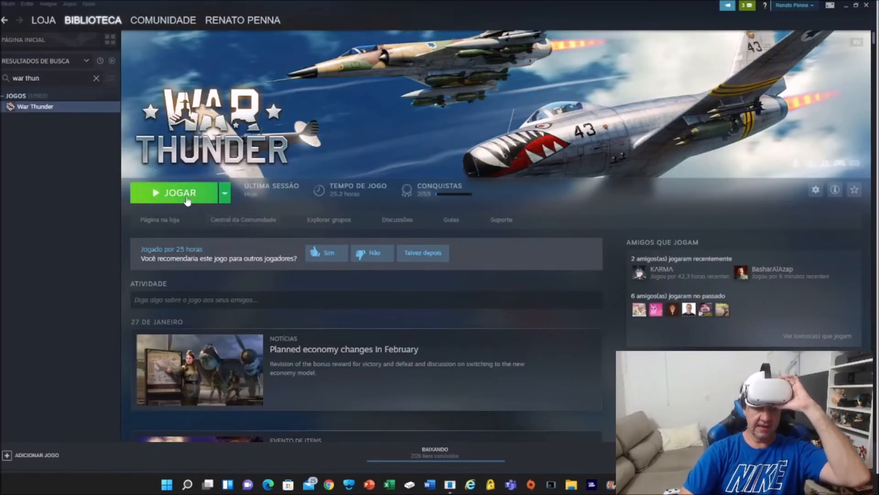
Step: Start War Thunder via JOGAR, choosing 'Iniciar War Thunder no modo SteamVR' in the launch dialog
click(179, 192)
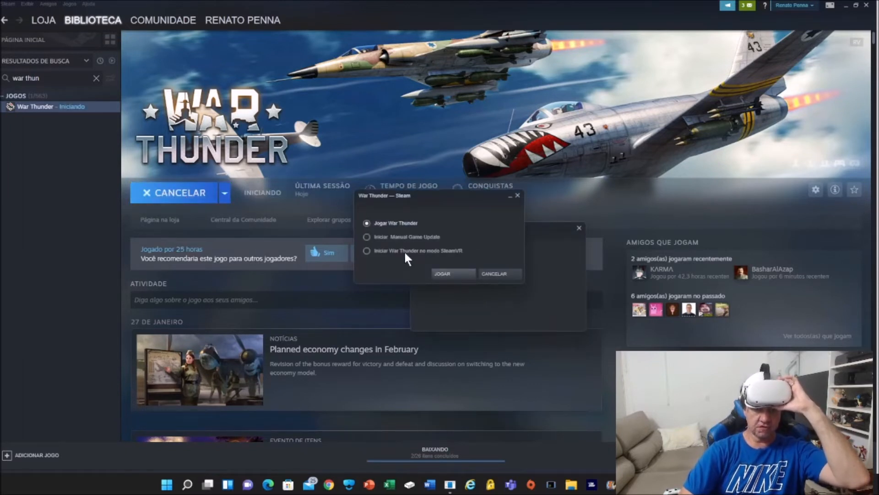
mouse_move(447, 251)
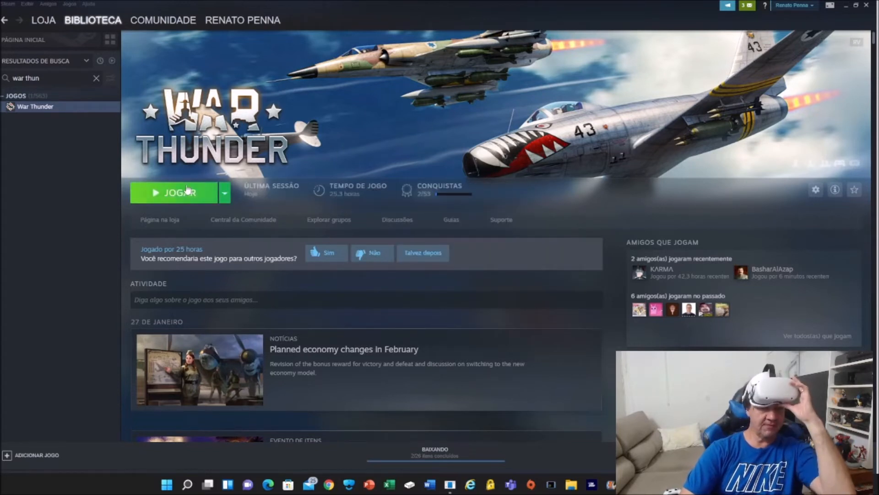
click(173, 193)
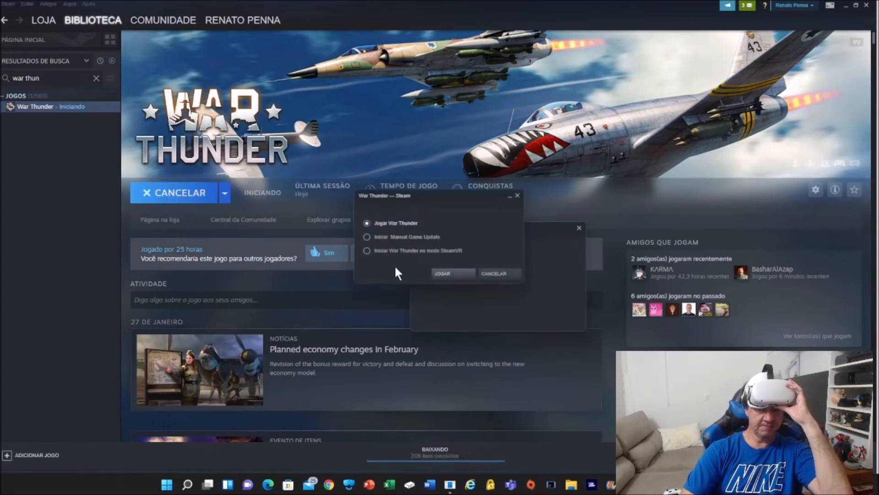
click(367, 251)
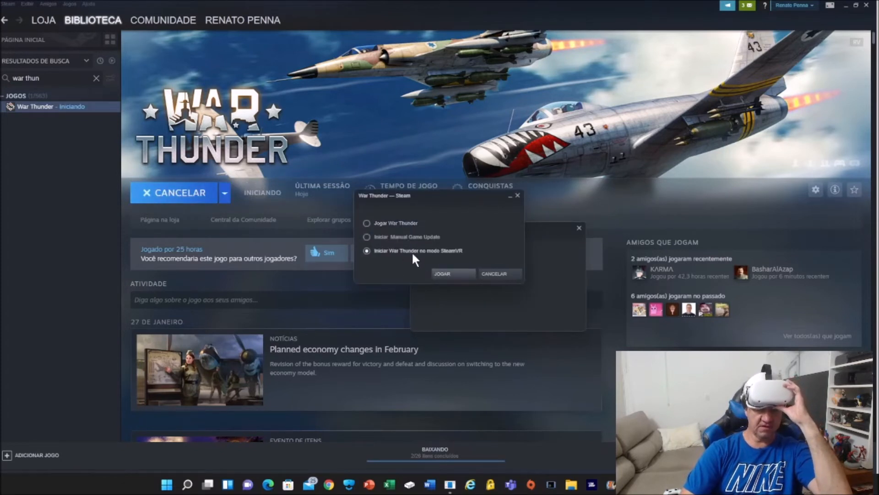
mouse_move(396, 254)
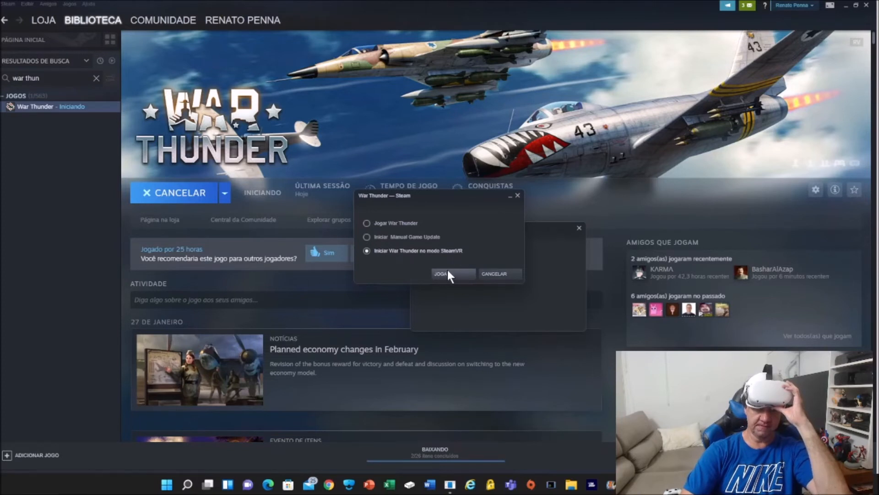
click(448, 273)
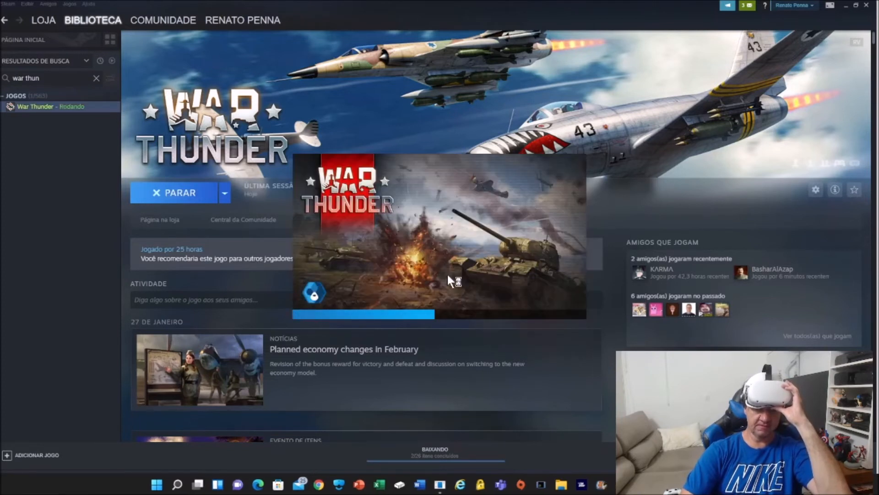